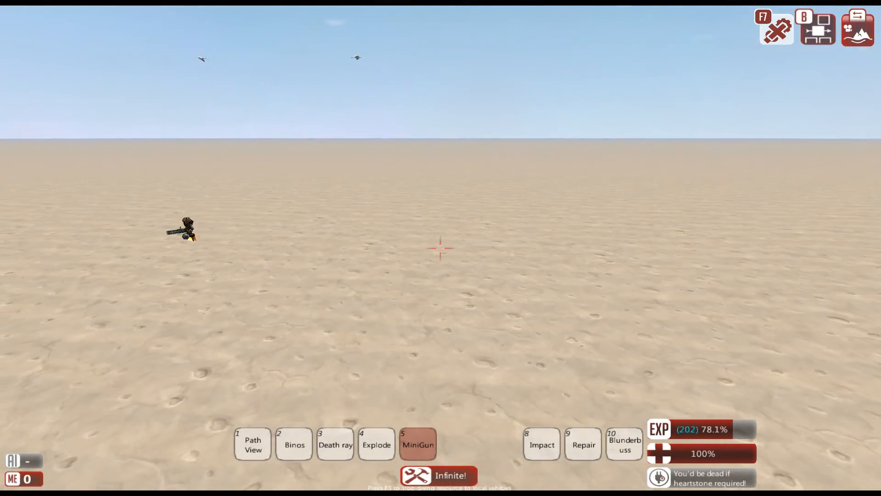
# Spawn a dark heavy-armour vehicle hull and browse the Blocks inventory shapes
pyautogui.press('w')
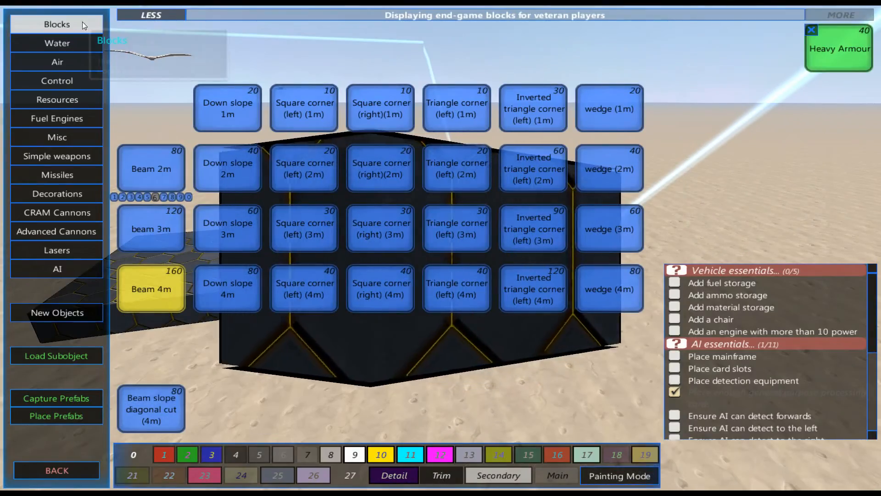
# Pick Metal Block's 4m metal beam and place beam walls along the hull edges
pyautogui.click(57, 24)
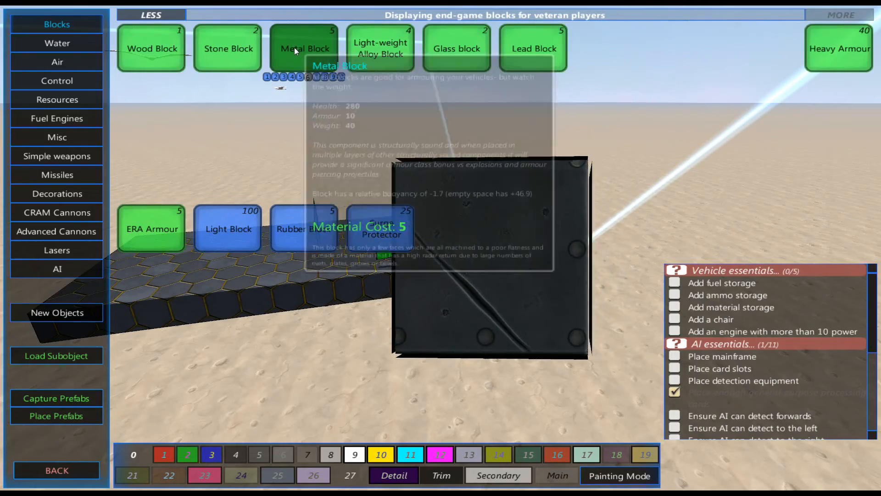
pyautogui.click(304, 48)
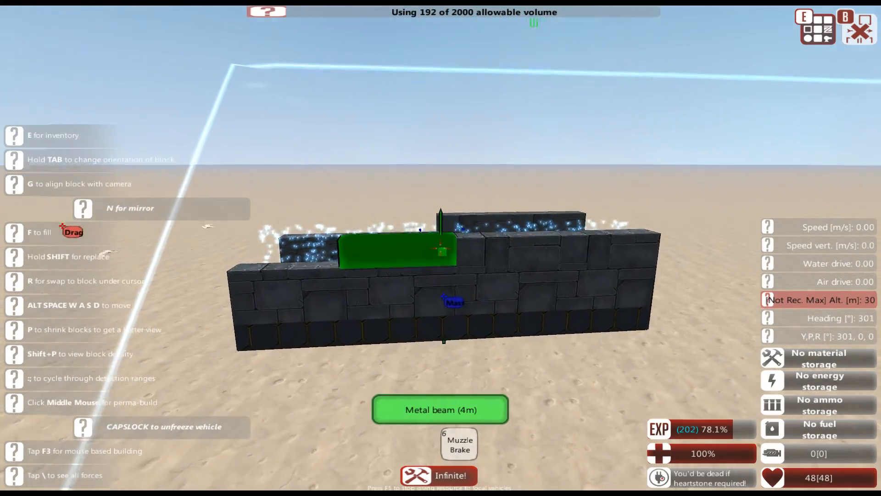
# Extend the hull with 3m metal beams and angle the front into a pointed bow
pyautogui.press('e')
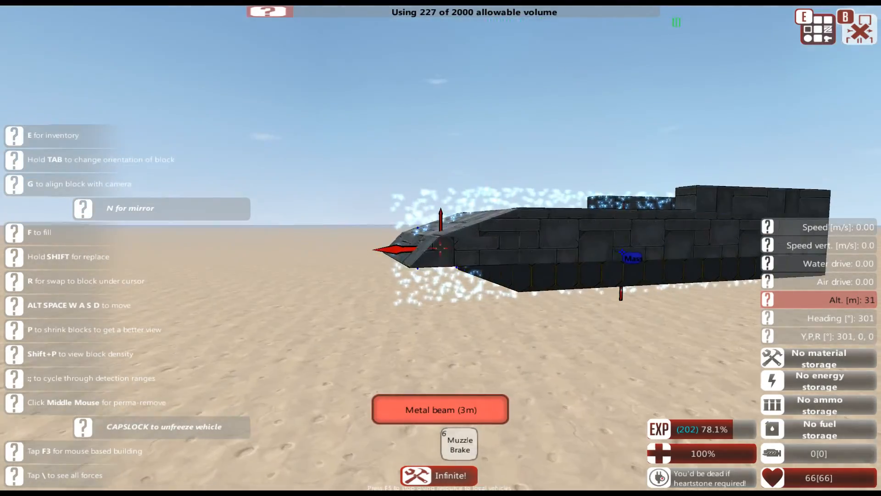
# Place 2m metal down slopes under the bow, then reopen the metal shapes list
pyautogui.press('e')
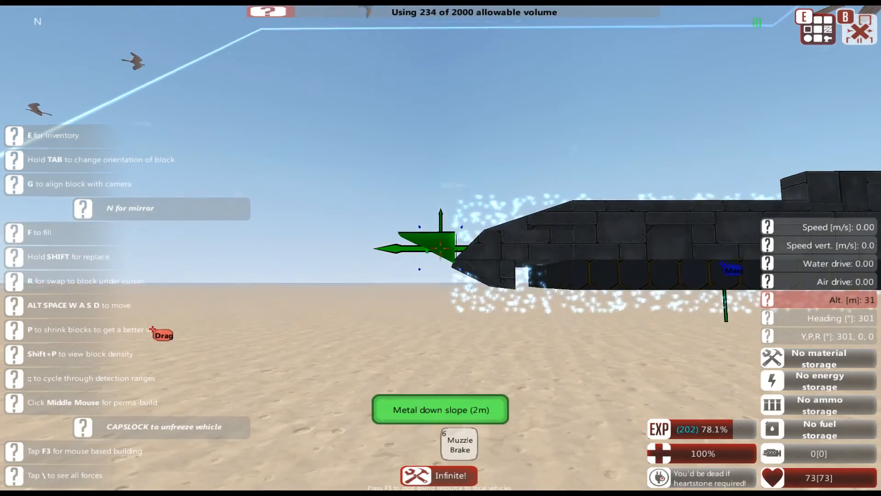
pyautogui.press('e')
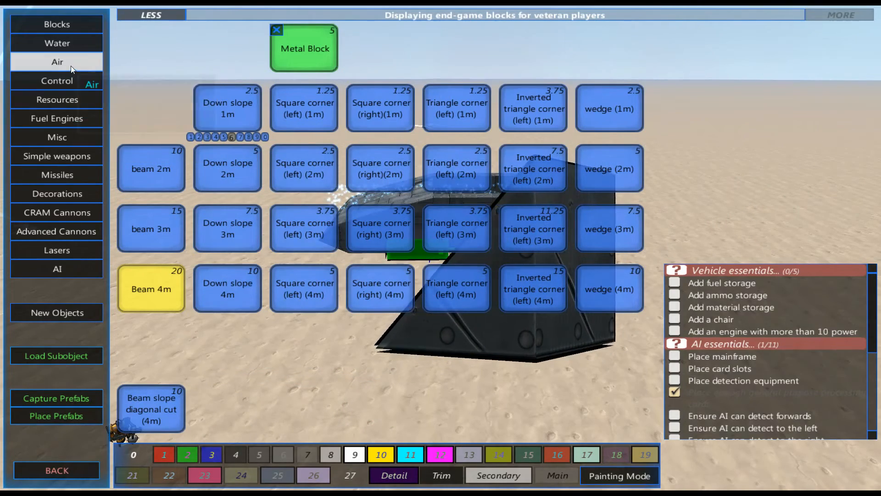
pyautogui.click(57, 61)
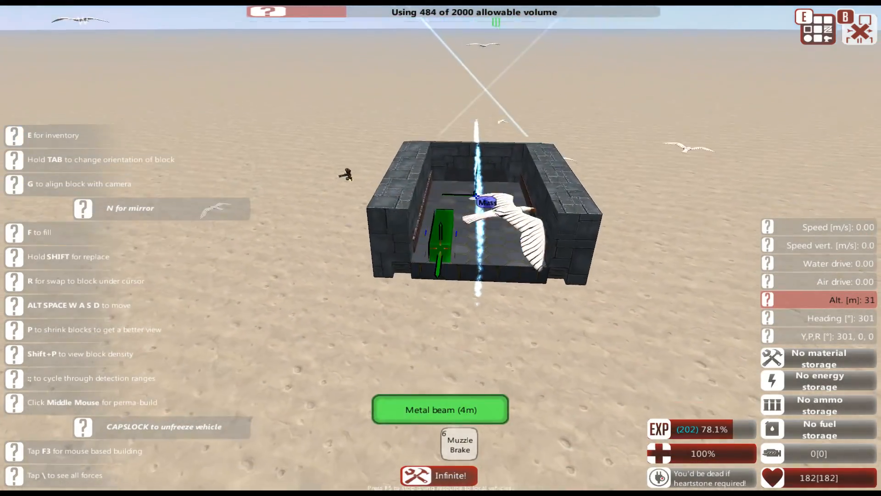
# Stack 4m metal beams around the perimeter, reaching 505 of 2000 volume
pyautogui.press('e')
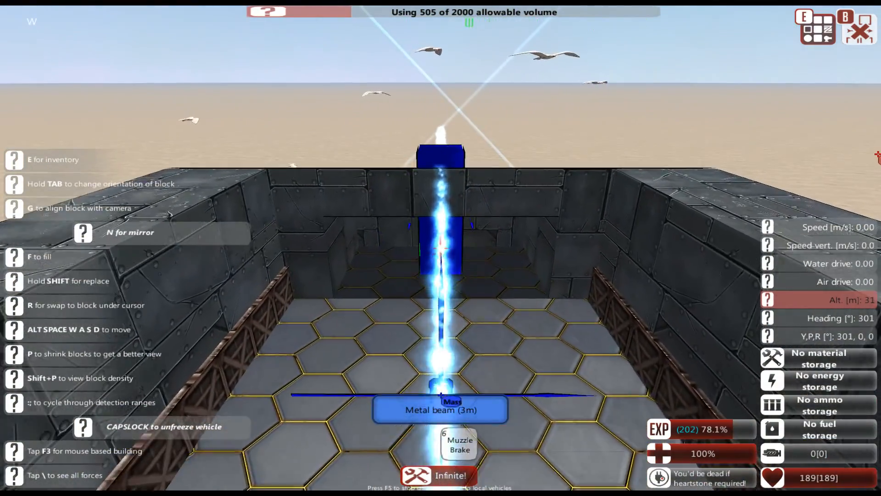
# Place a Fuel Engine Generator inside the hull near the back wall
pyautogui.press('e')
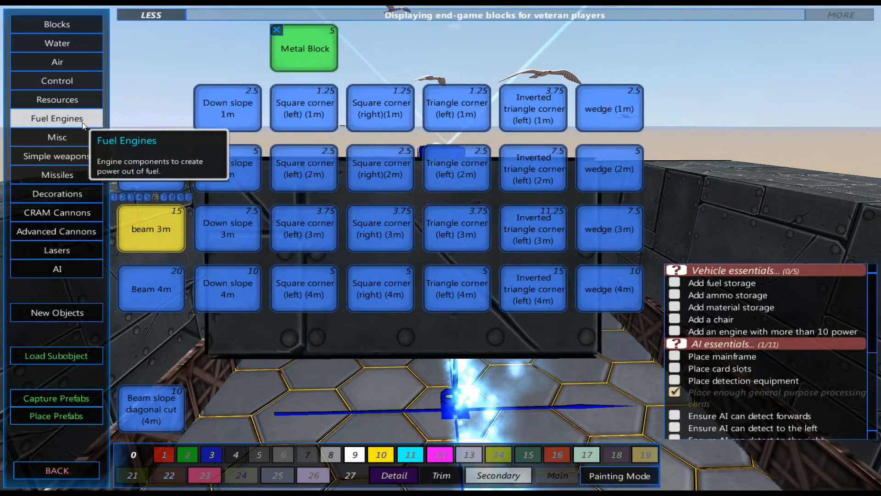
pyautogui.click(56, 118)
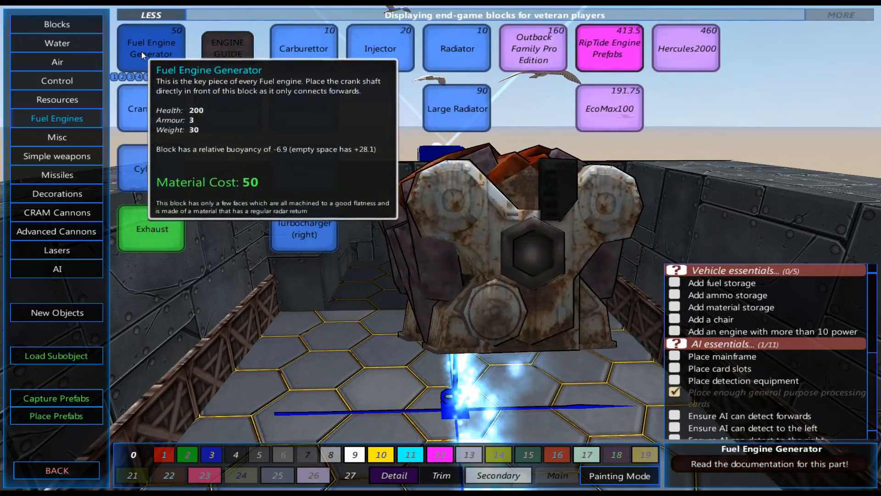
pyautogui.click(151, 46)
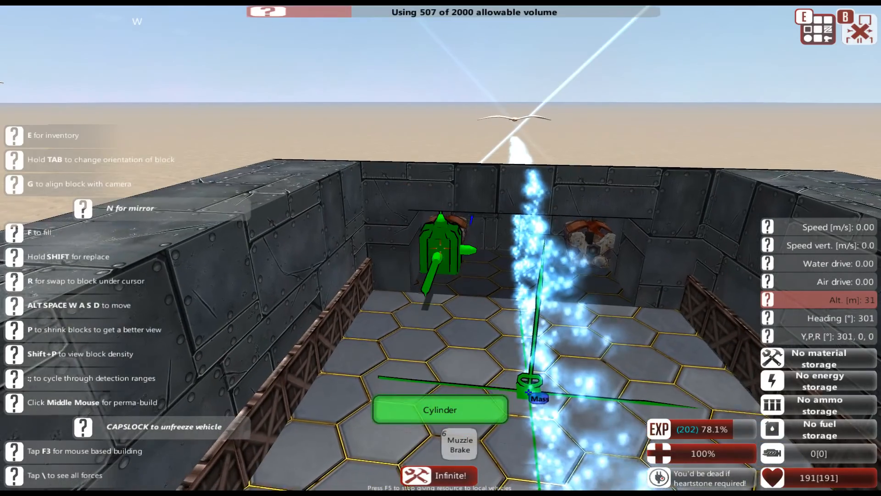
pyautogui.press('e')
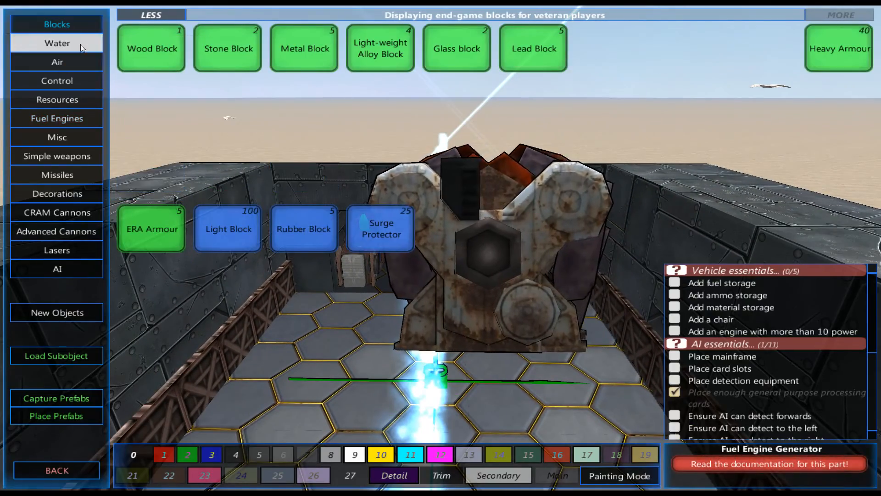
# Install fuel and ammo storage blocks from Resources, then list the Control blocks
pyautogui.click(57, 99)
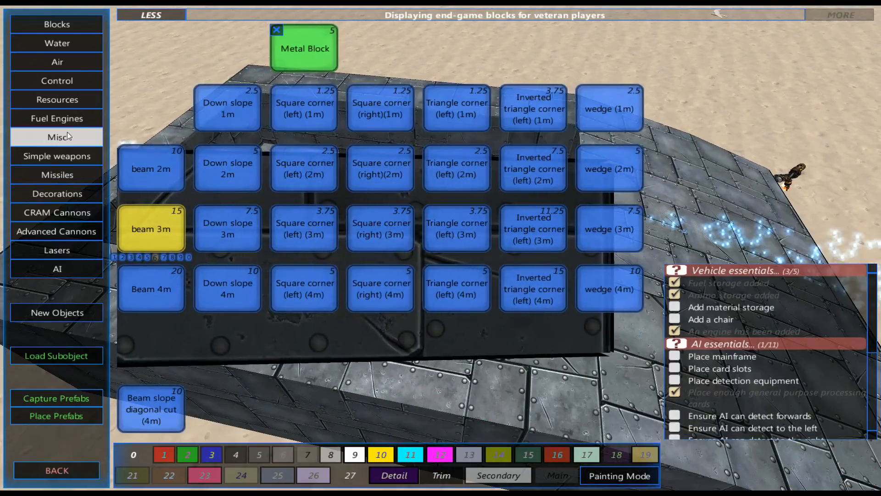
pyautogui.click(57, 80)
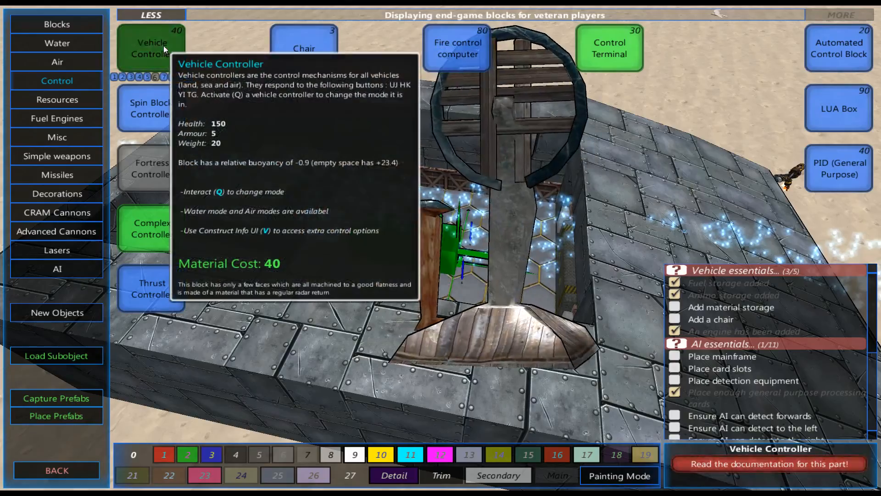